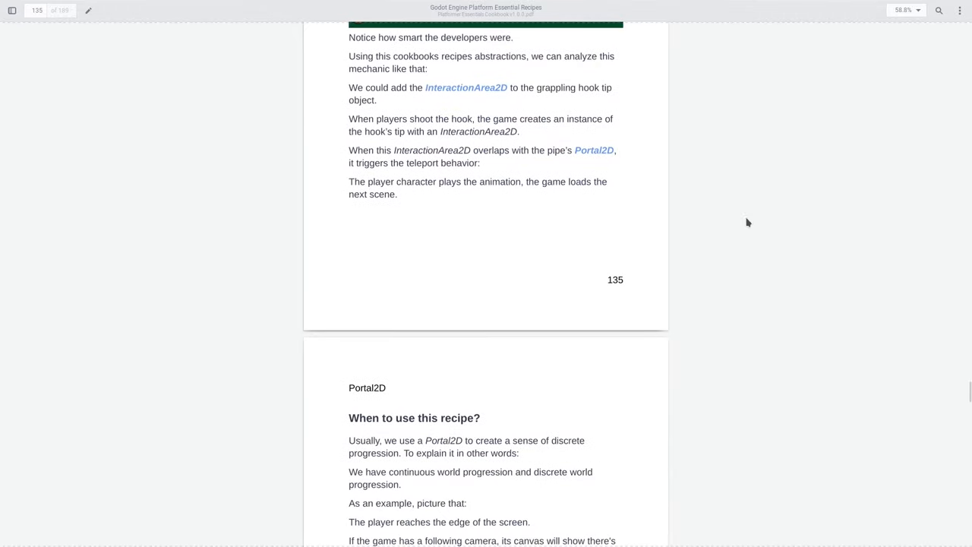
# Scroll the recipes PDF down to the Portal2D recipe heading
pyautogui.scroll(-3)
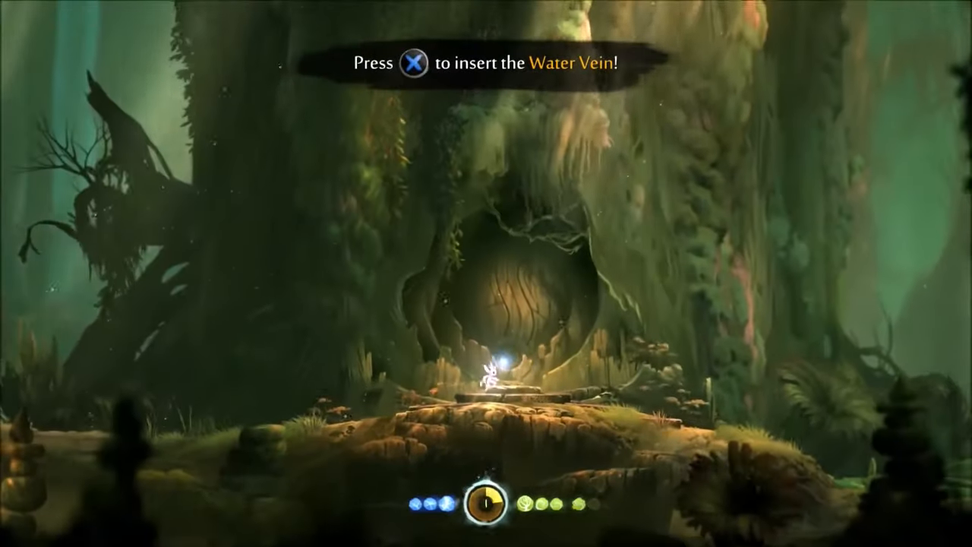
# Advance the gameplay clip to the tree door with the Water Vein prompt
pyautogui.press('x')
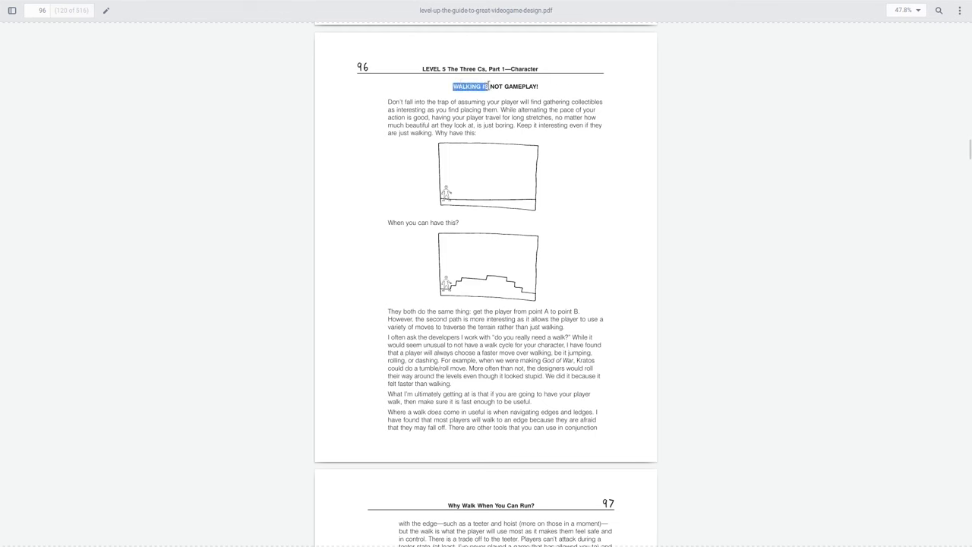
# Highlight the selected heading 'WALKING IS NOT GAMEPLAY!' on page 96 of the design guide
pyautogui.rightClick(514, 85)
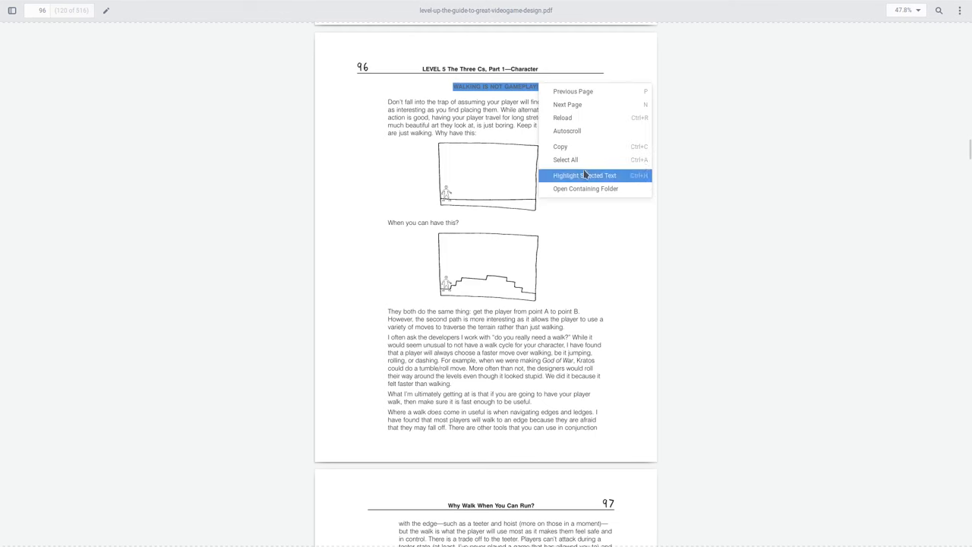
pyautogui.click(583, 176)
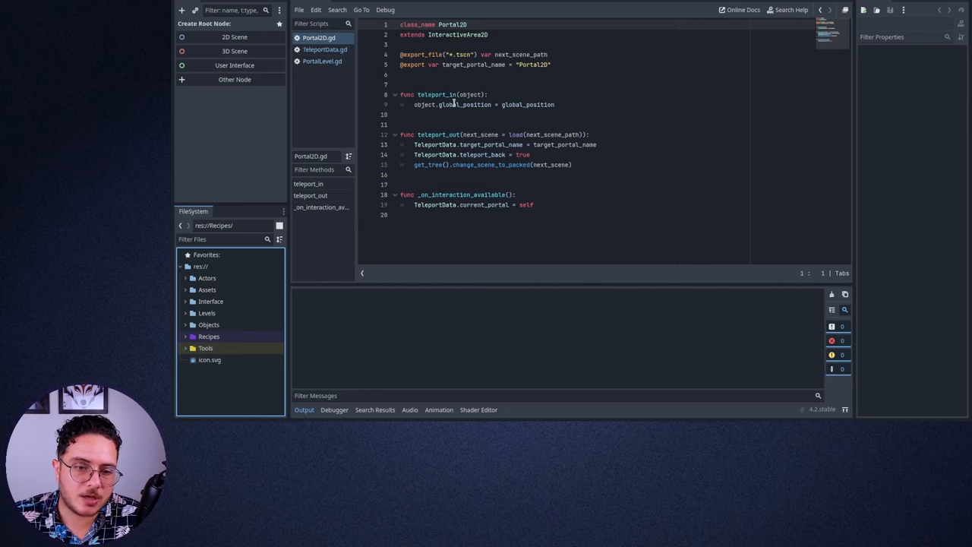
# Mark a teleport function name in Portal2D.gd while explaining it
pyautogui.doubleClick(438, 94)
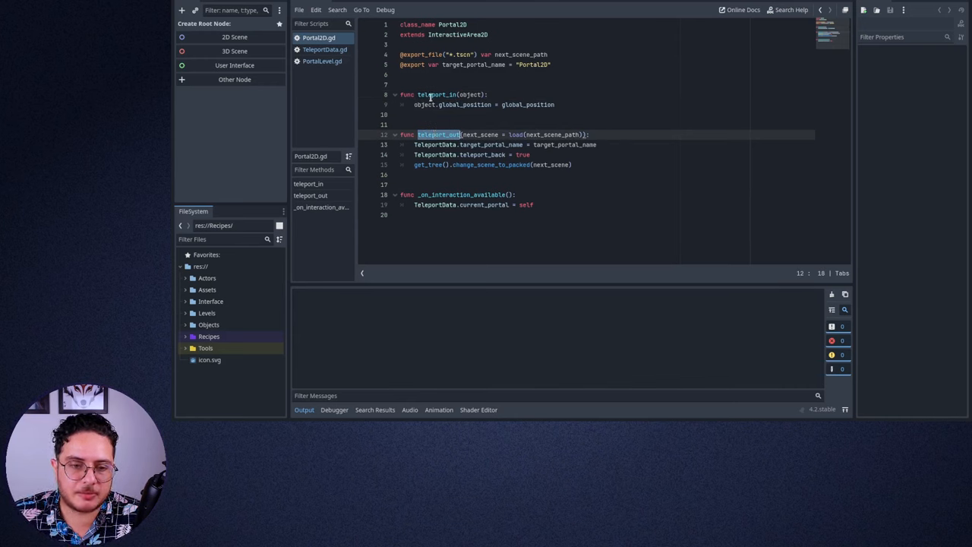
pyautogui.click(434, 94)
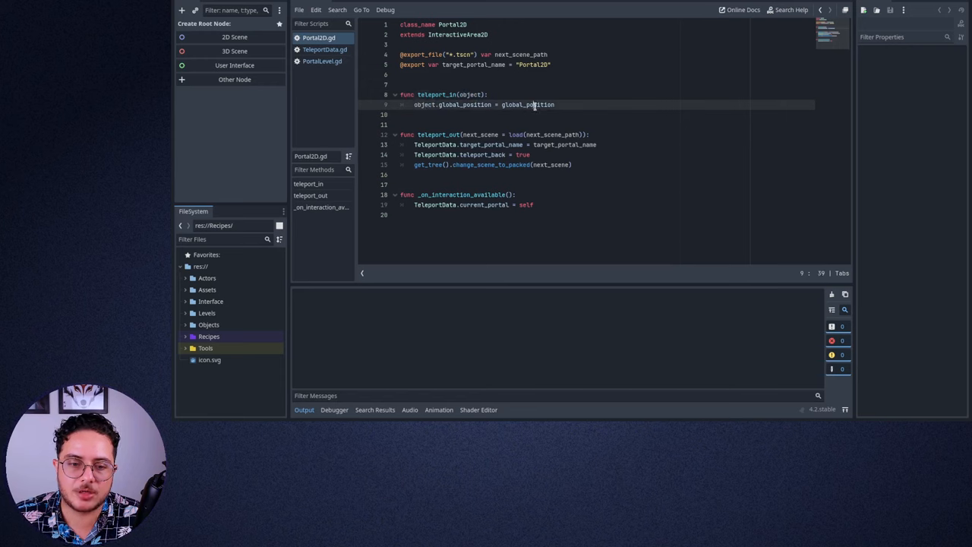
pyautogui.doubleClick(525, 103)
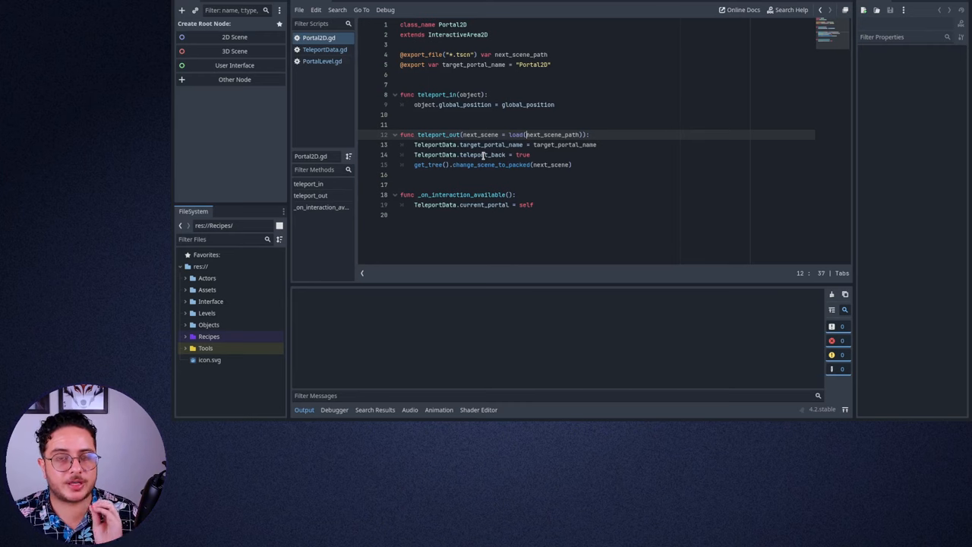
pyautogui.doubleClick(435, 145)
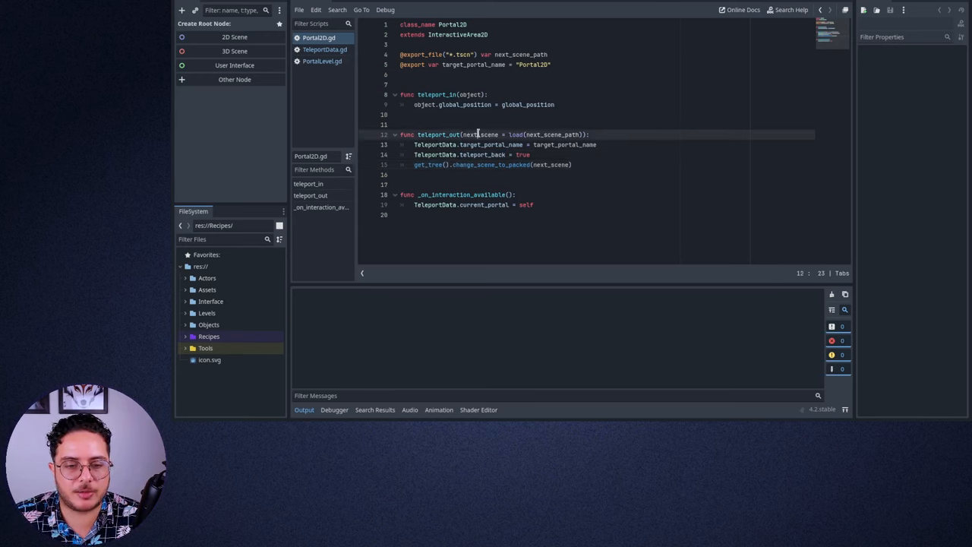
pyautogui.doubleClick(480, 133)
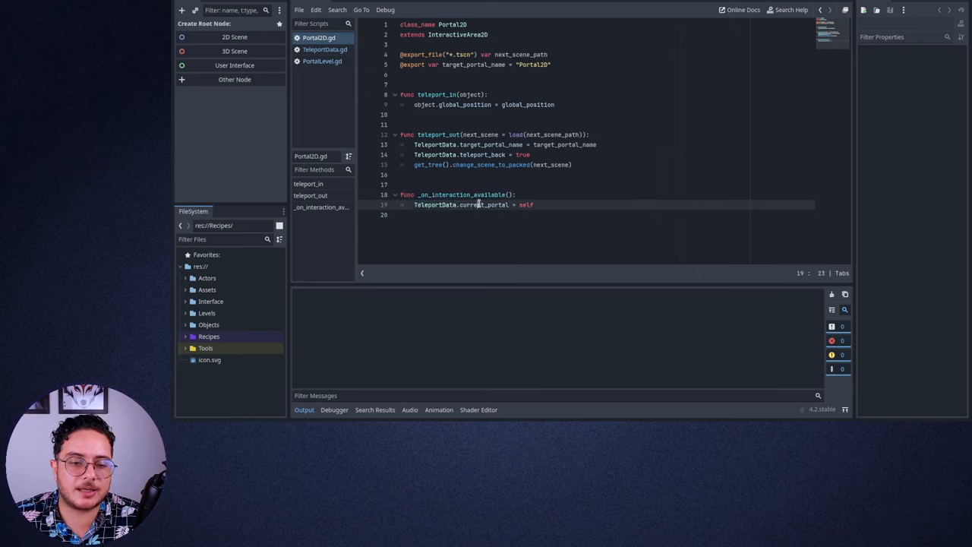
pyautogui.doubleClick(484, 204)
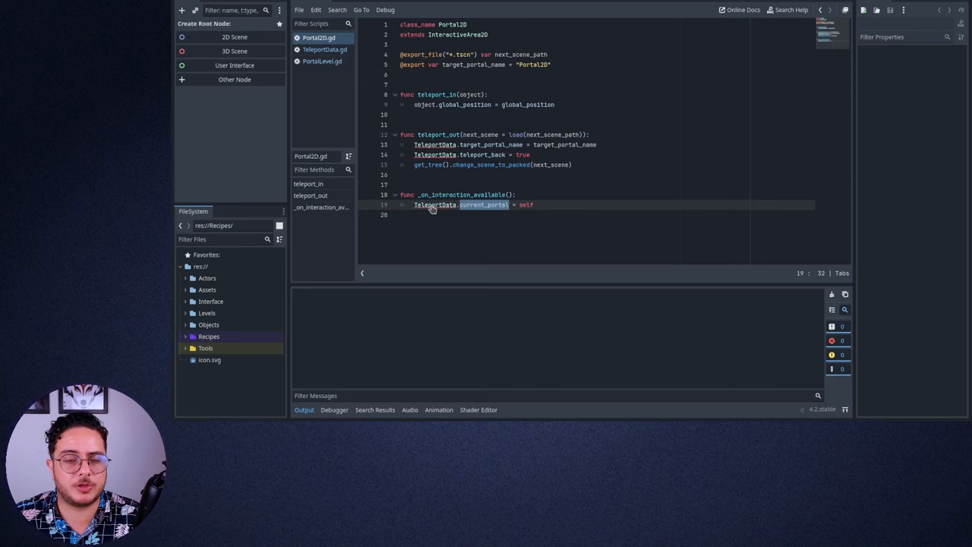
# Show TeleportData.gd, marking its Node base type and target_portal_name variable
pyautogui.click(325, 48)
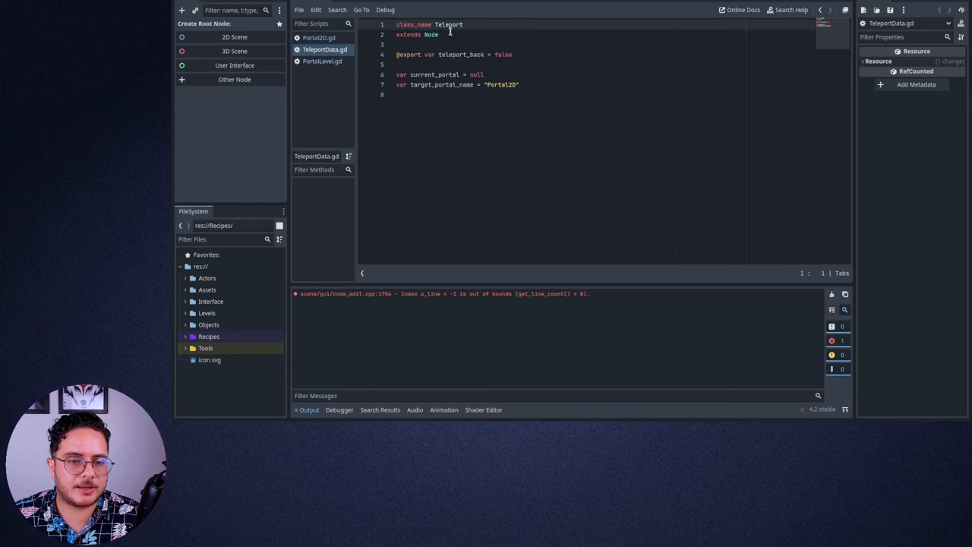
pyautogui.doubleClick(449, 25)
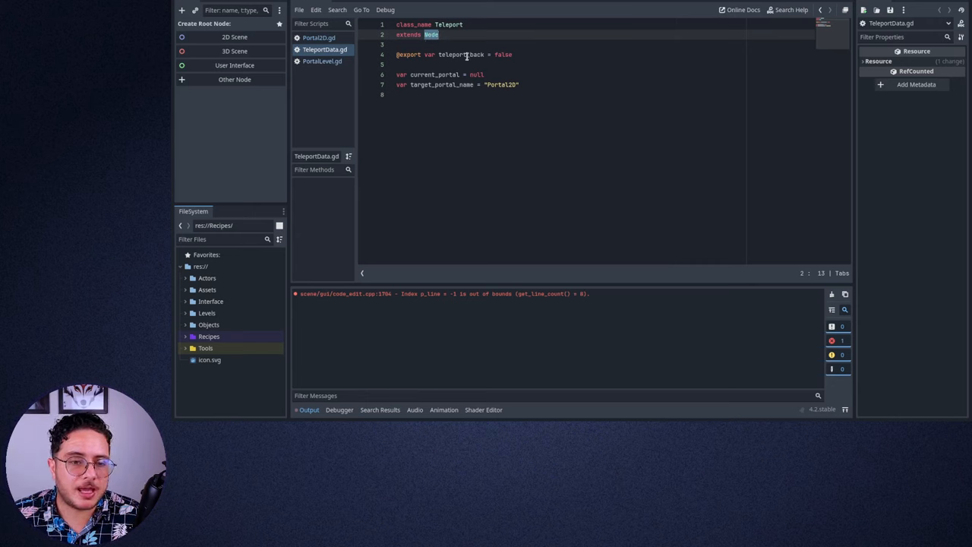
pyautogui.doubleClick(452, 55)
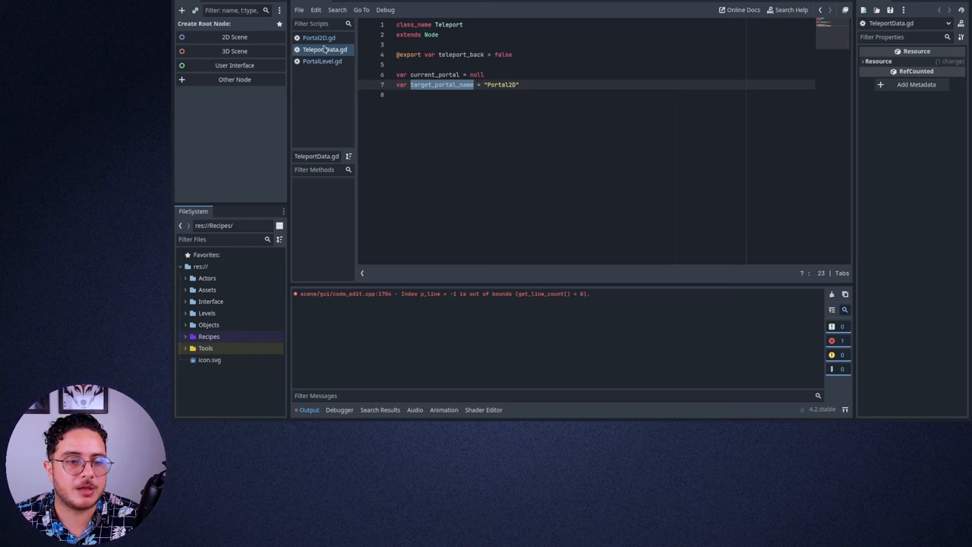
pyautogui.moveTo(190, 357)
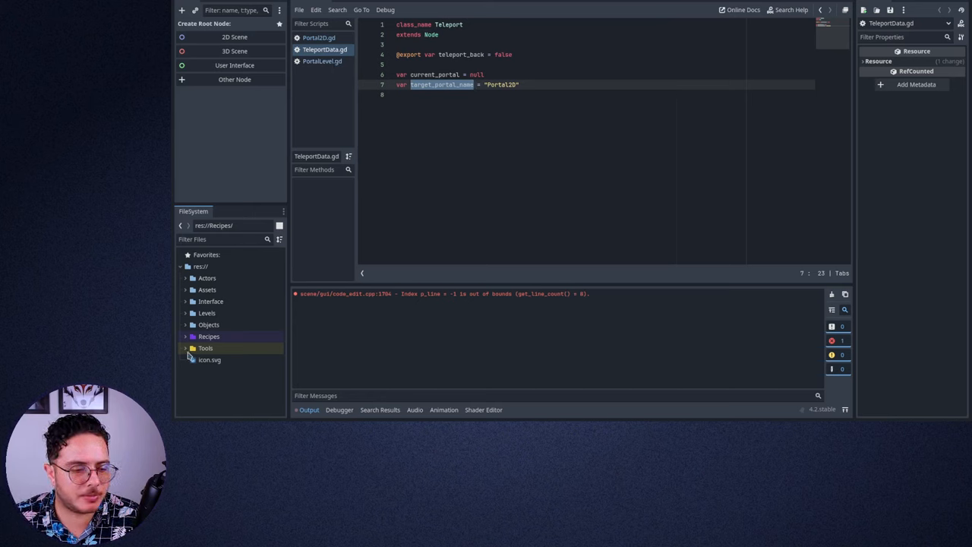
# Expand the Recipes and Levels folders in the FileSystem dock around the Portal2D scene
pyautogui.click(210, 338)
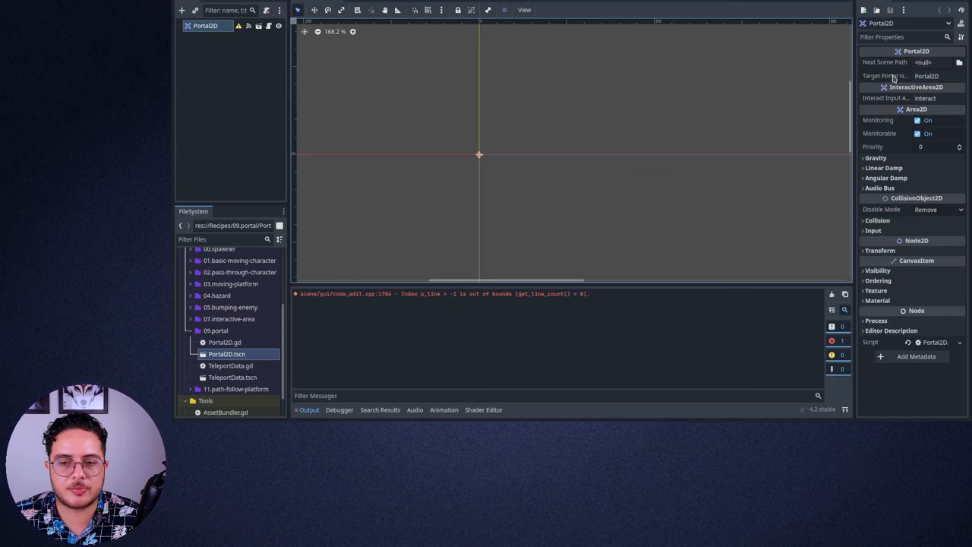
pyautogui.moveTo(909, 83)
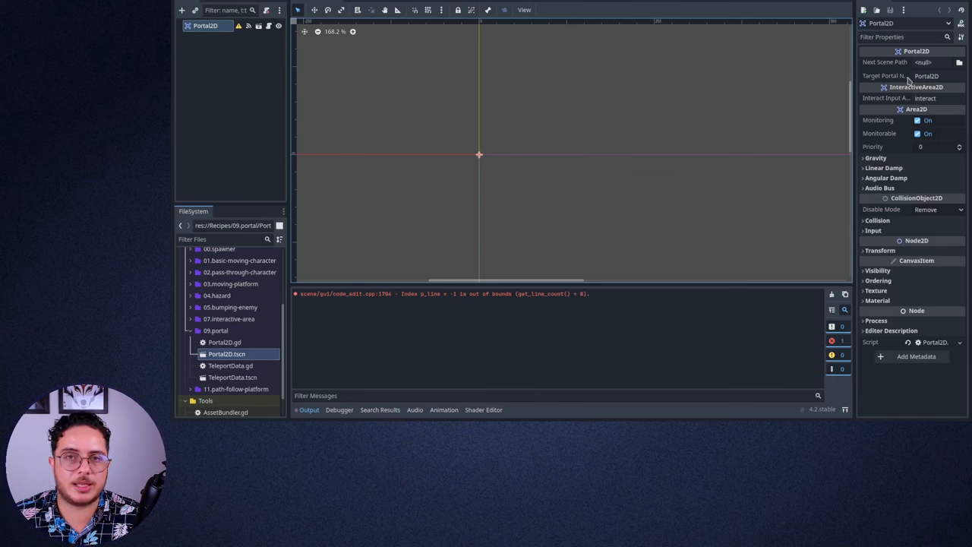
pyautogui.moveTo(909, 76)
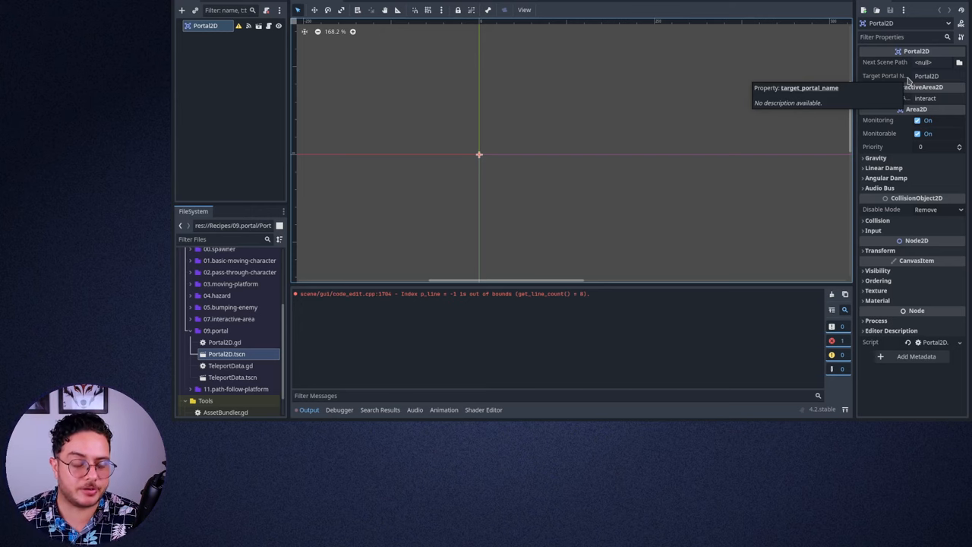
pyautogui.moveTo(365, 242)
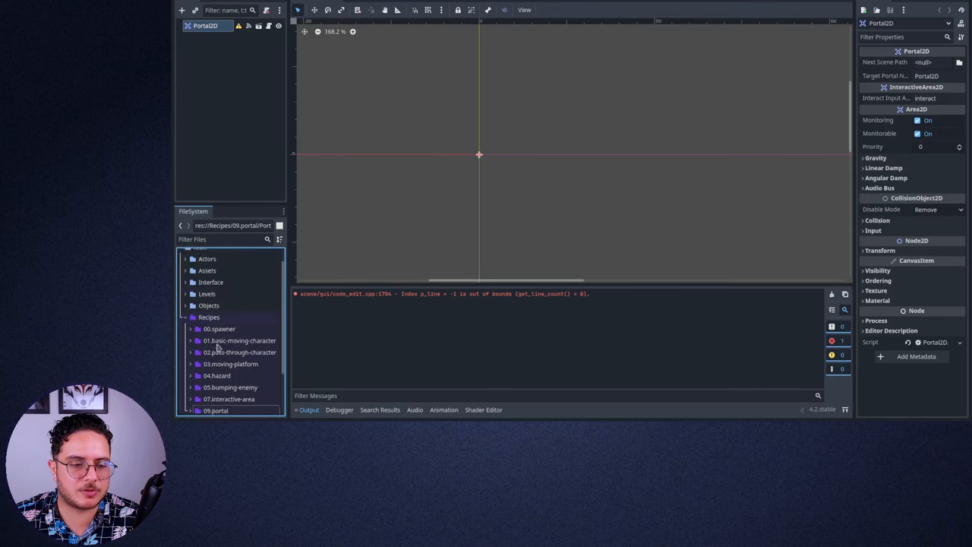
pyautogui.click(186, 313)
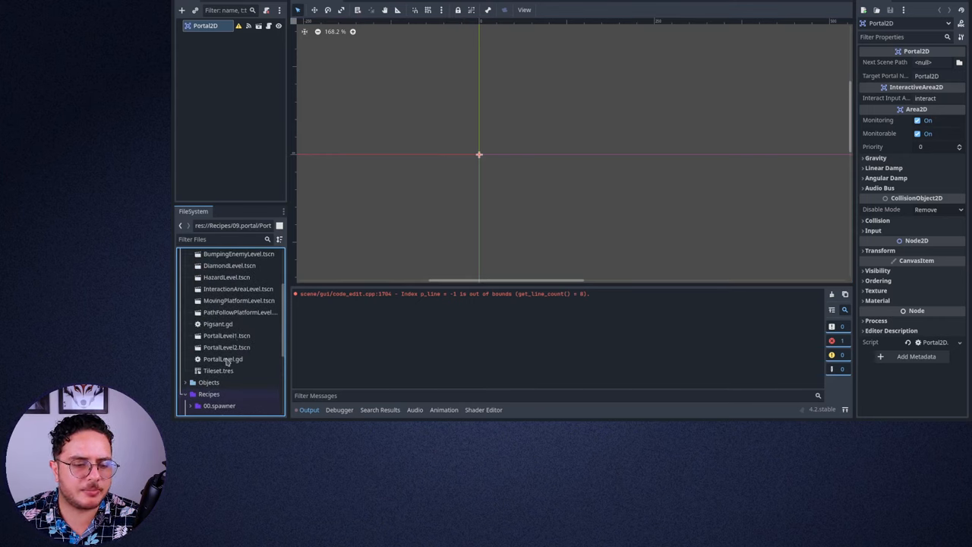
# Show PortalLevel.gd, marking the fade variable and target_portal_name in find_child
pyautogui.doubleClick(222, 358)
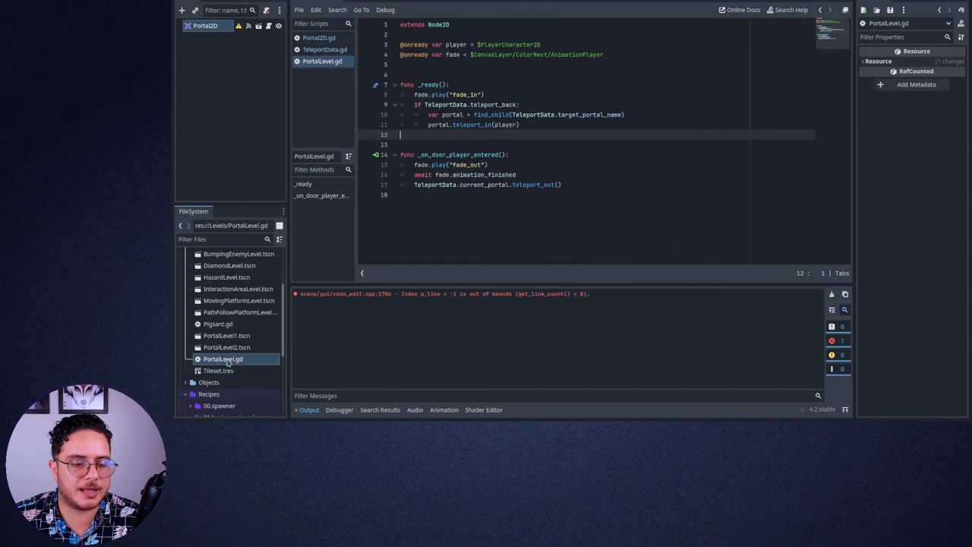
pyautogui.moveTo(585, 249)
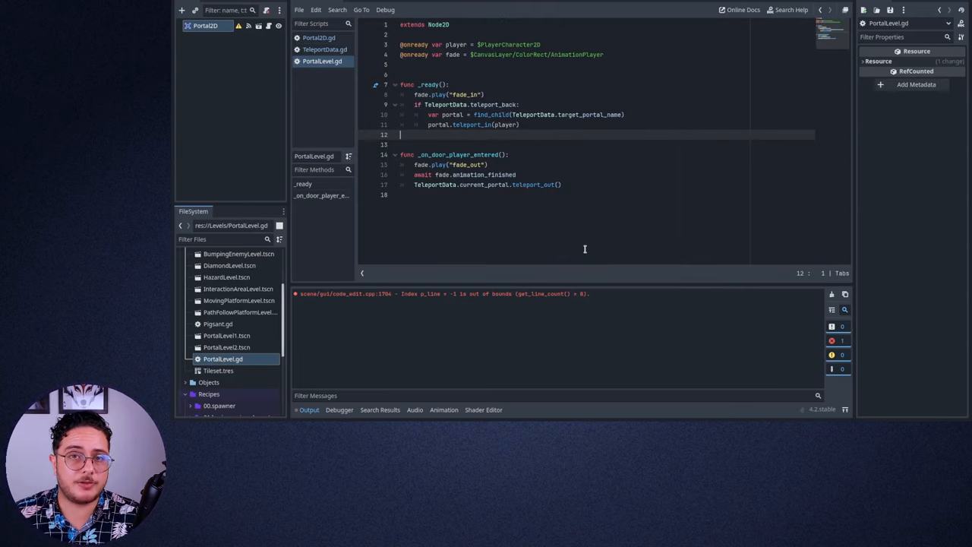
pyautogui.moveTo(543, 170)
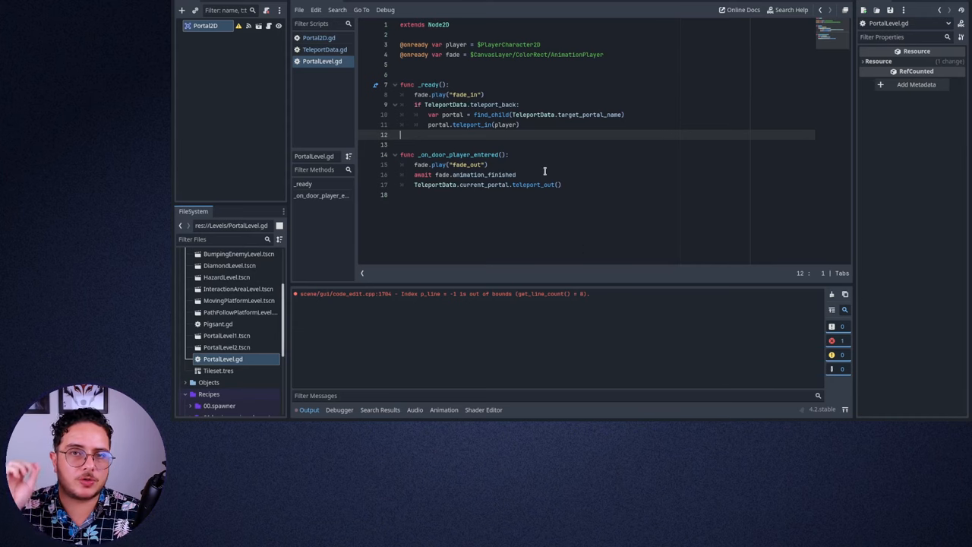
pyautogui.moveTo(529, 134)
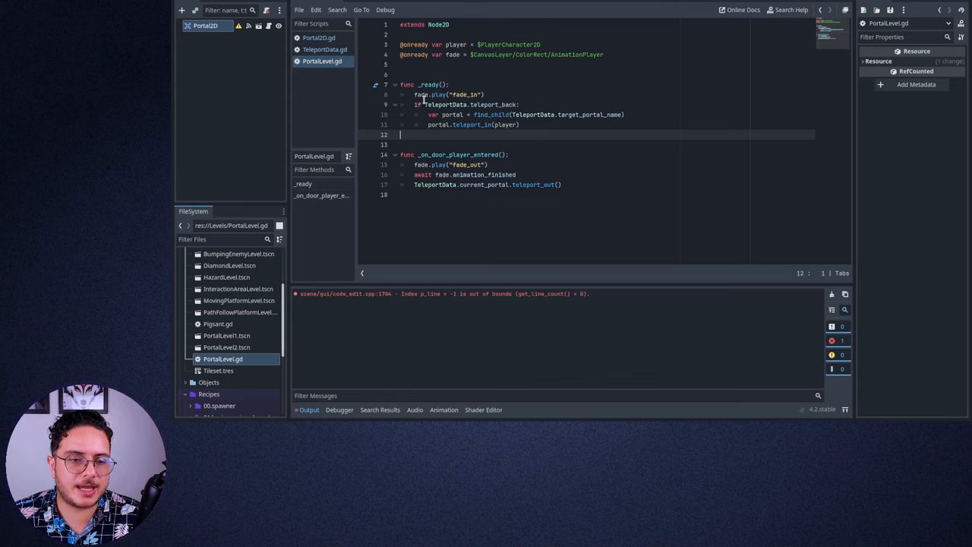
pyautogui.doubleClick(470, 104)
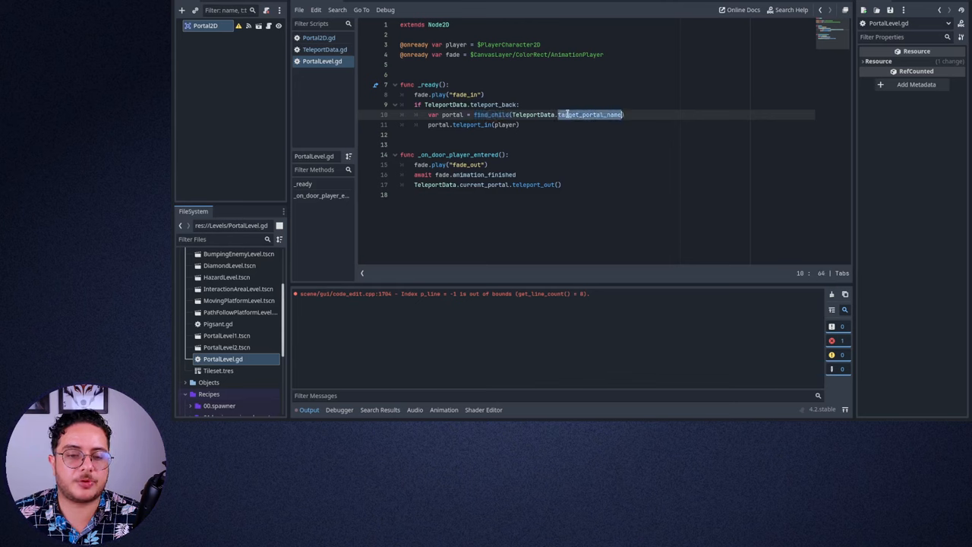
pyautogui.doubleClick(492, 114)
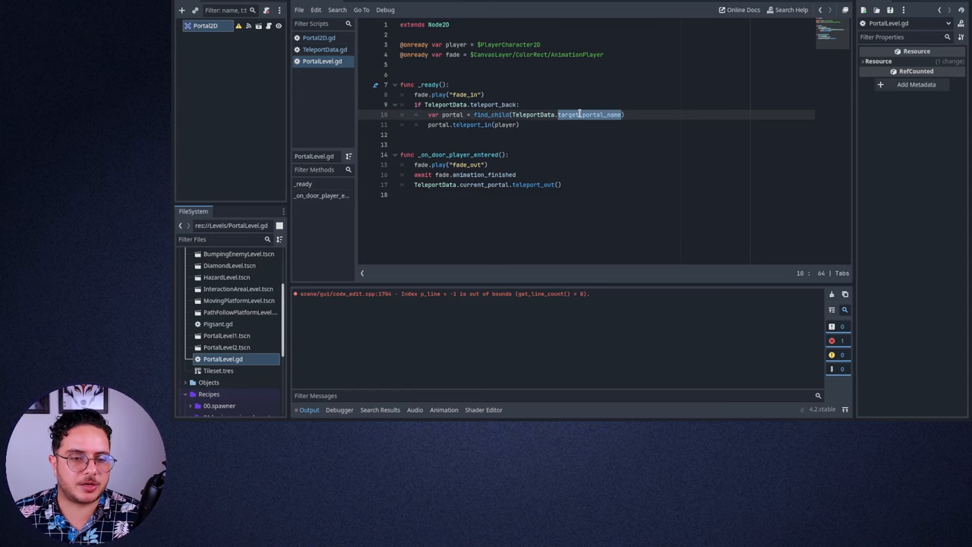
# Mark and clear the TeleportData word in PortalLevel.gd while explaining the teleport logic
pyautogui.click(439, 125)
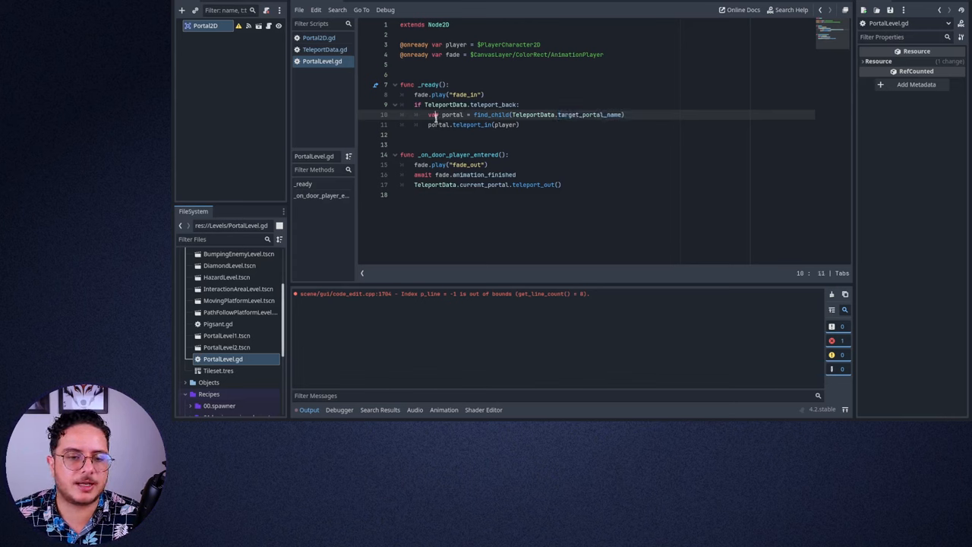
pyautogui.doubleClick(439, 125)
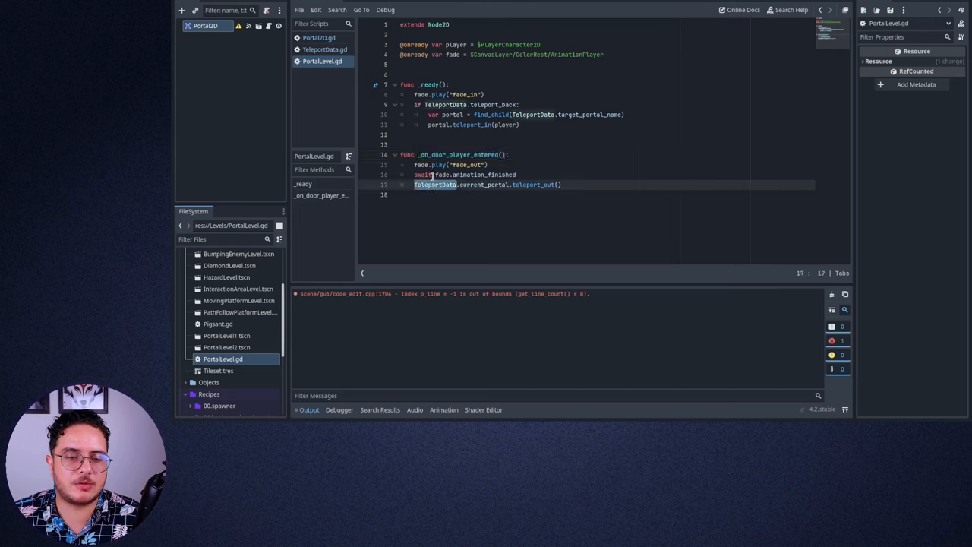
pyautogui.click(463, 174)
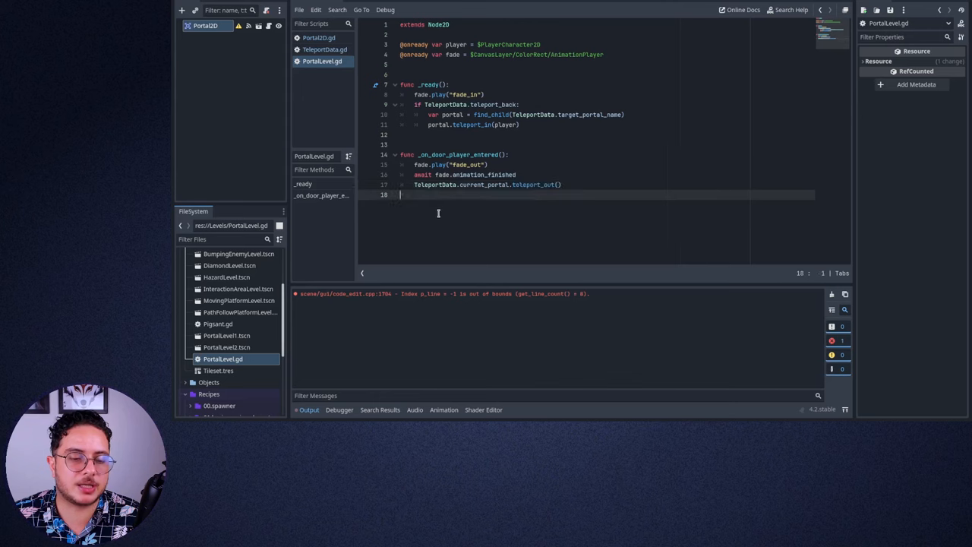
# Show PortalLevel1 with DoorGoal and DoorStart portals, DoorStart leading to PortalLevel2's DoorGoal
pyautogui.doubleClick(535, 186)
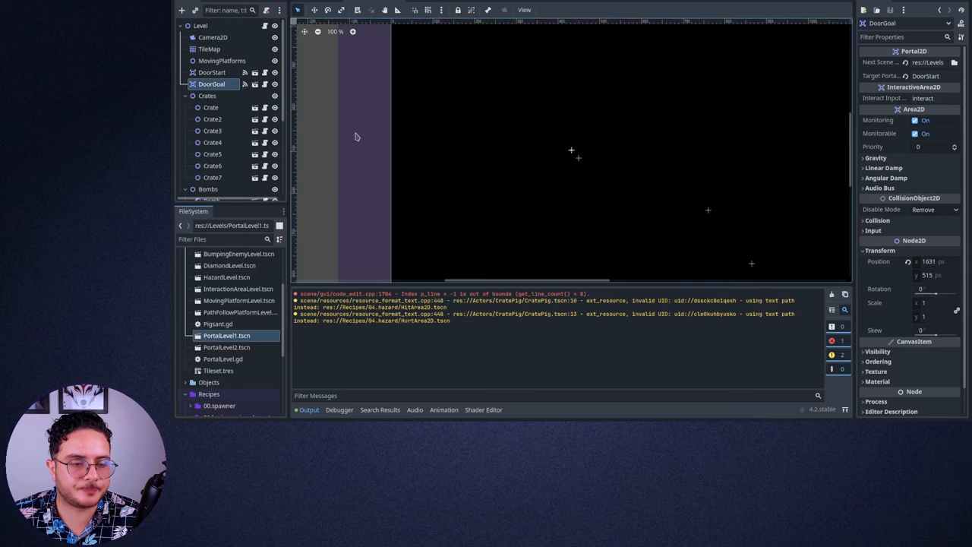
pyautogui.click(186, 96)
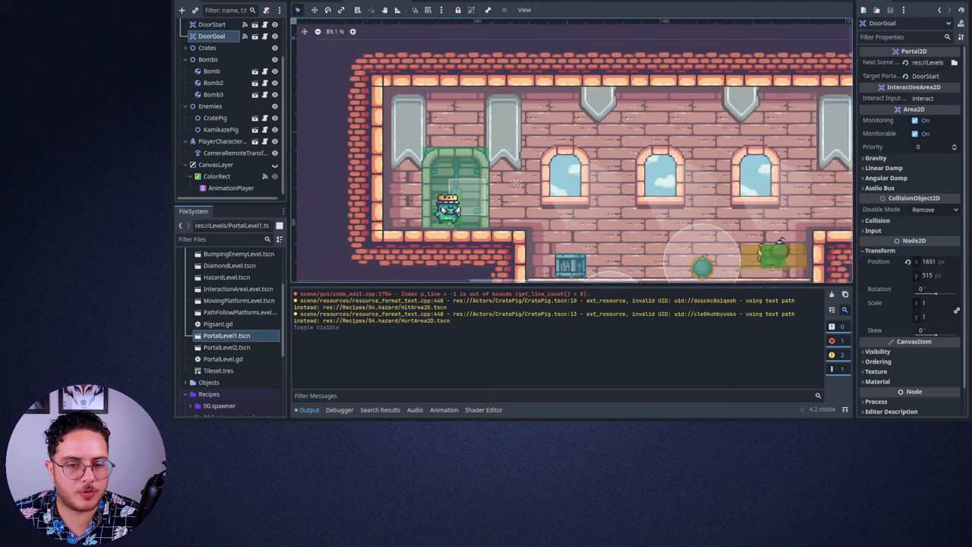
pyautogui.click(213, 24)
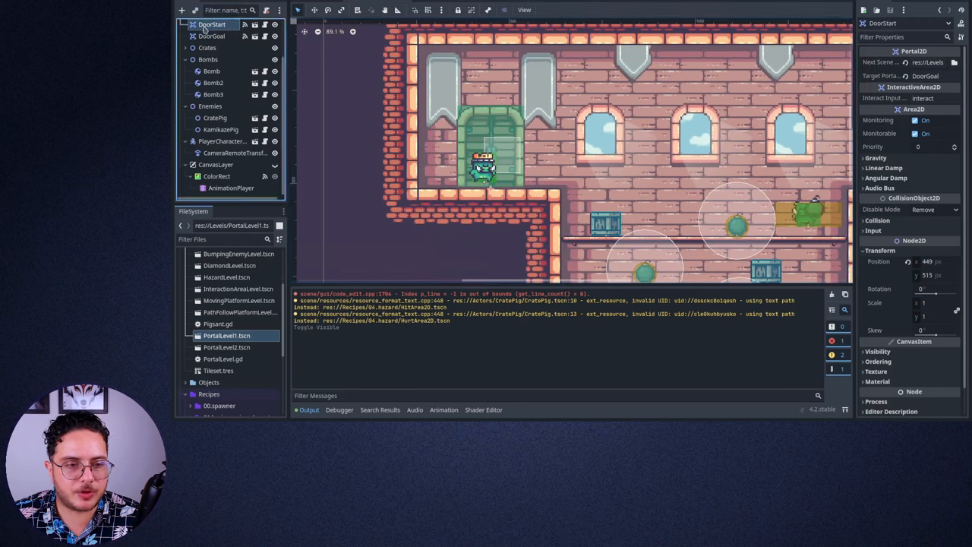
pyautogui.moveTo(857, 78)
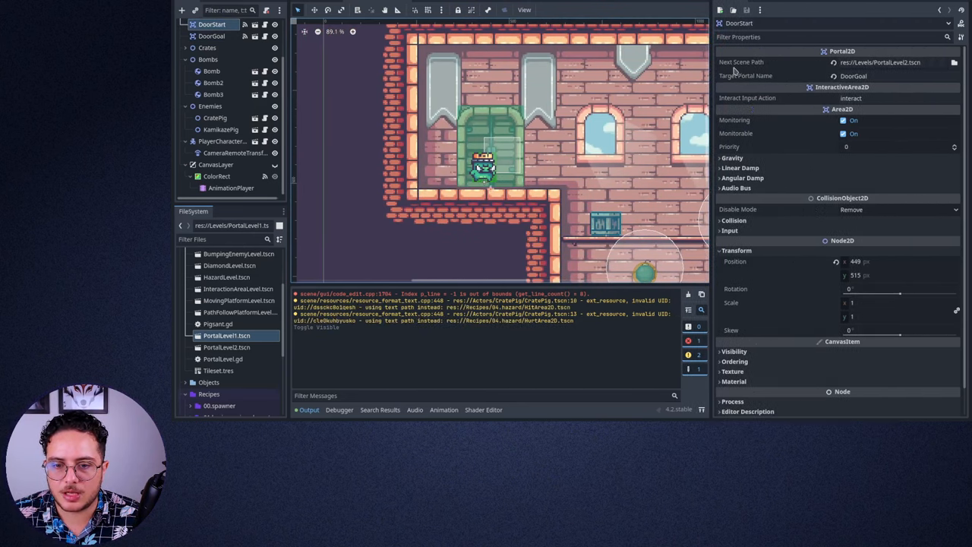
pyautogui.moveTo(881, 63)
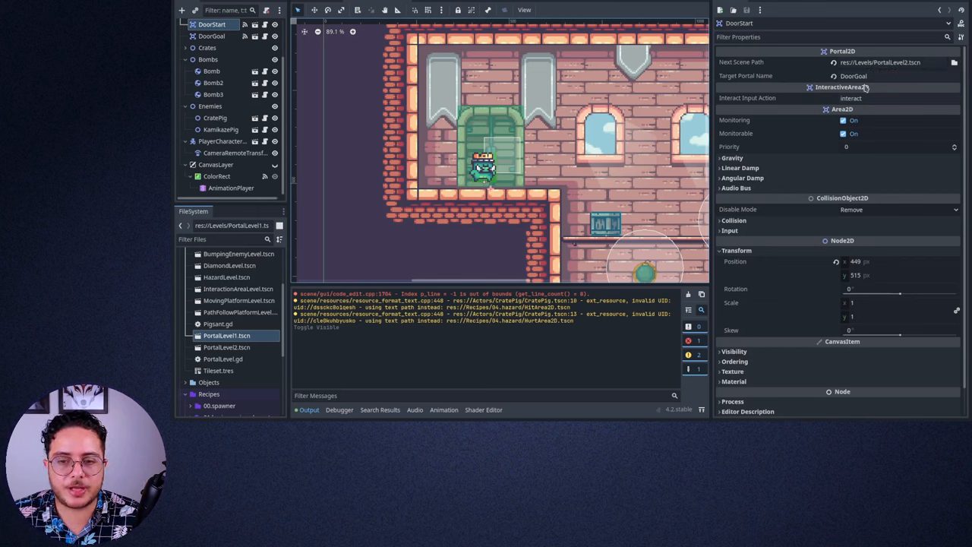
# Show PortalLevel2's DoorStart and DoorGoal portals linking back to PortalLevel1's DoorStart
pyautogui.click(897, 76)
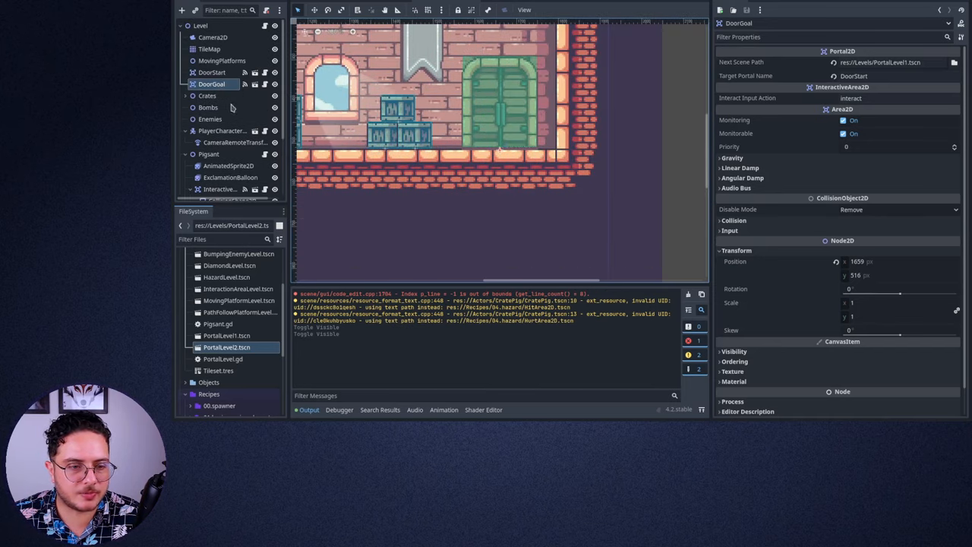
pyautogui.click(213, 73)
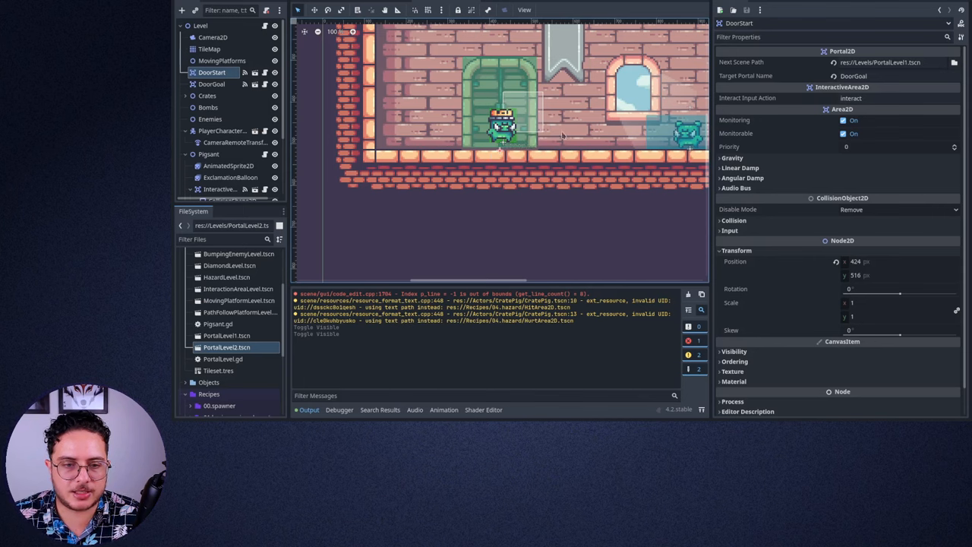
pyautogui.moveTo(474, 3)
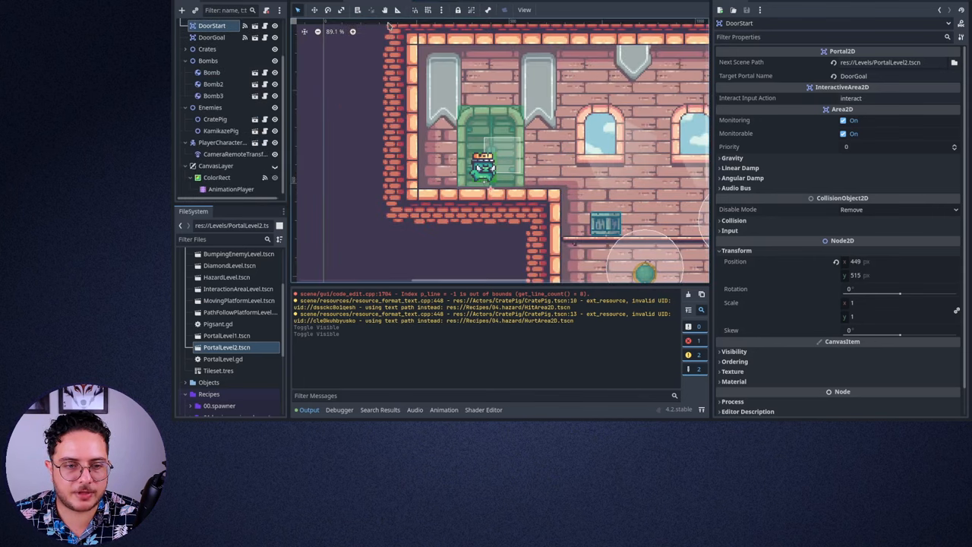
pyautogui.click(185, 9)
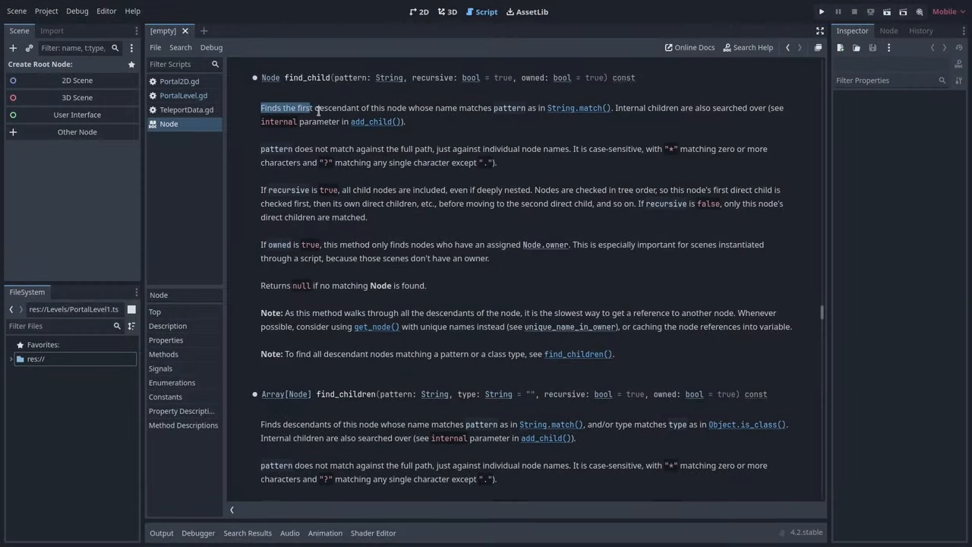
# Mark the find_child description, then inspect TeleportData targeting DoorStart in the running game
pyautogui.moveTo(316, 106); pyautogui.dragTo(489, 106)
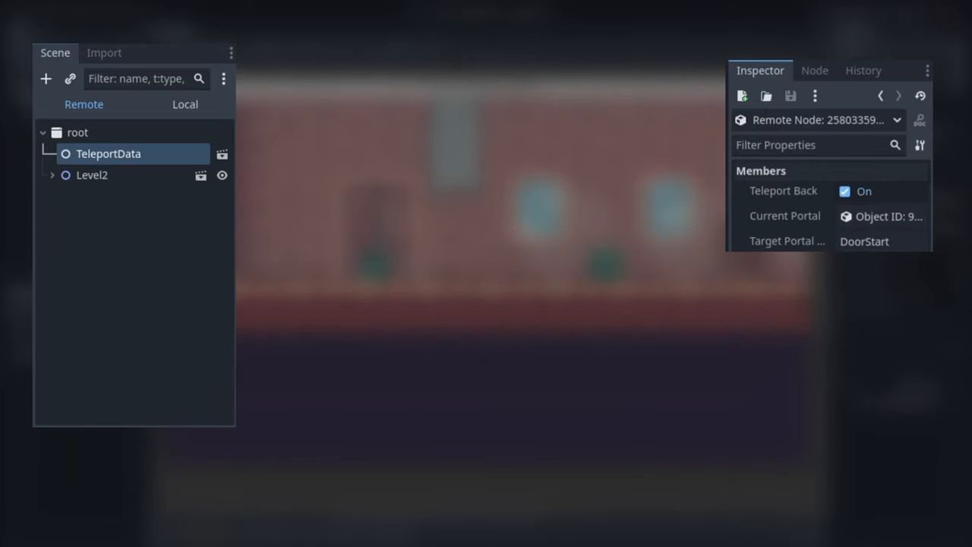
pyautogui.click(881, 240)
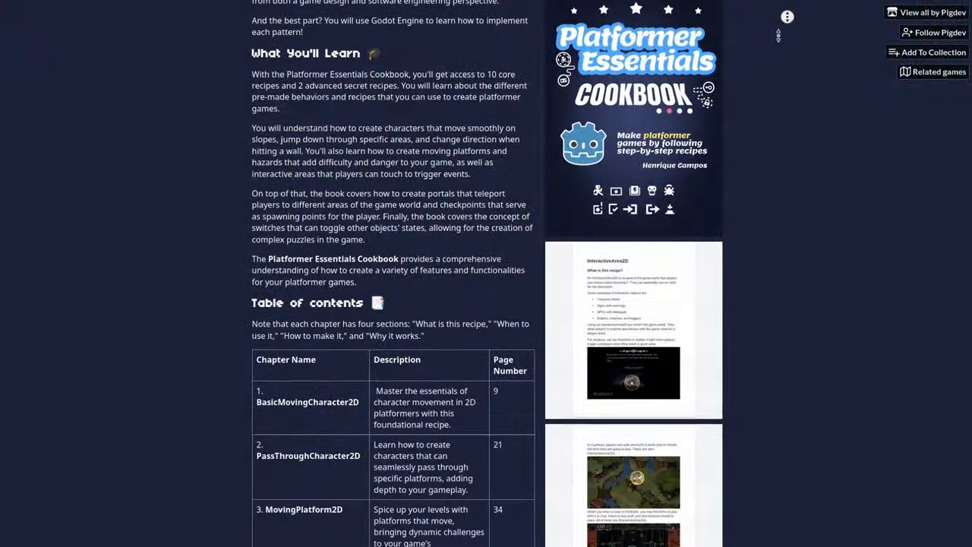
# Scroll the itch.io Platformer Essentials Cookbook page down to its table of contents
pyautogui.scroll(-3)
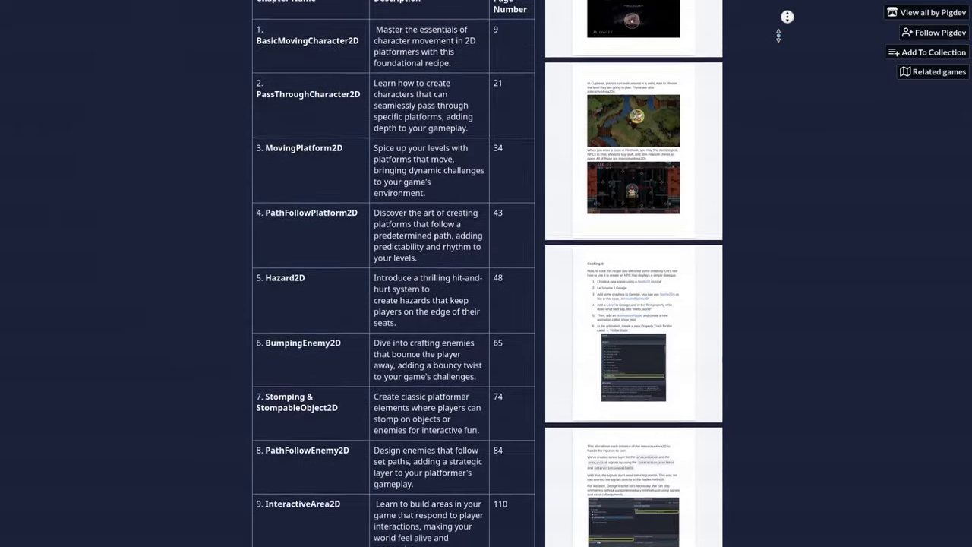